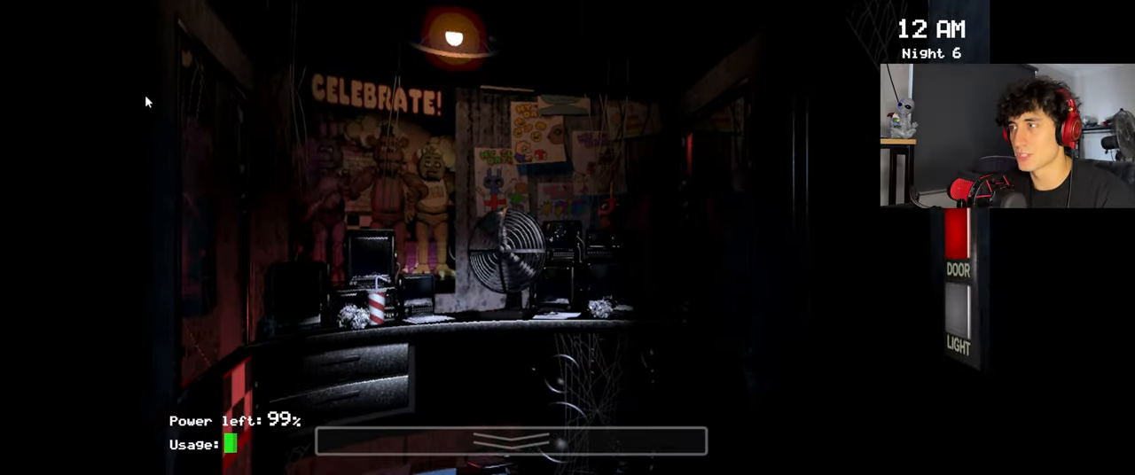
# Check the Dining Area camera, then briefly raise and lower the monitor again
pyautogui.click(512, 441)
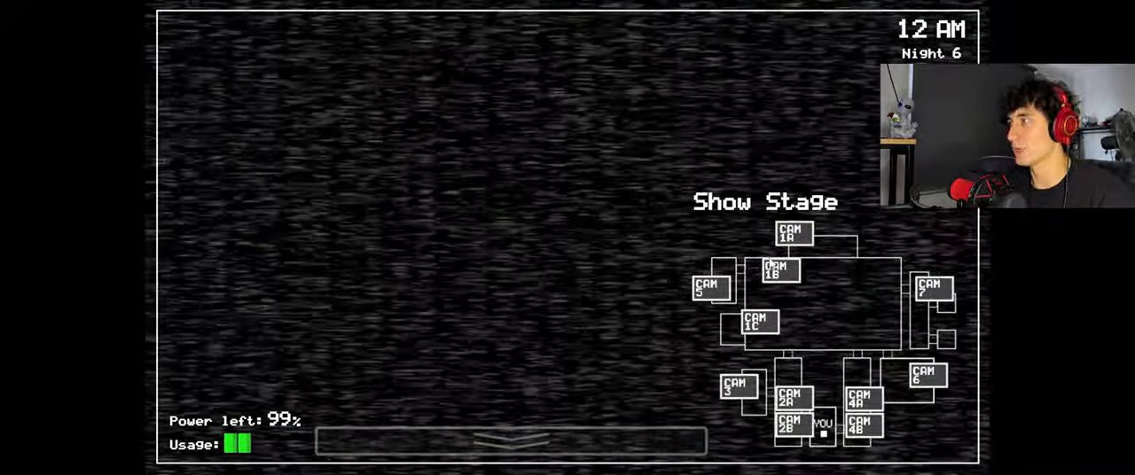
pyautogui.click(509, 441)
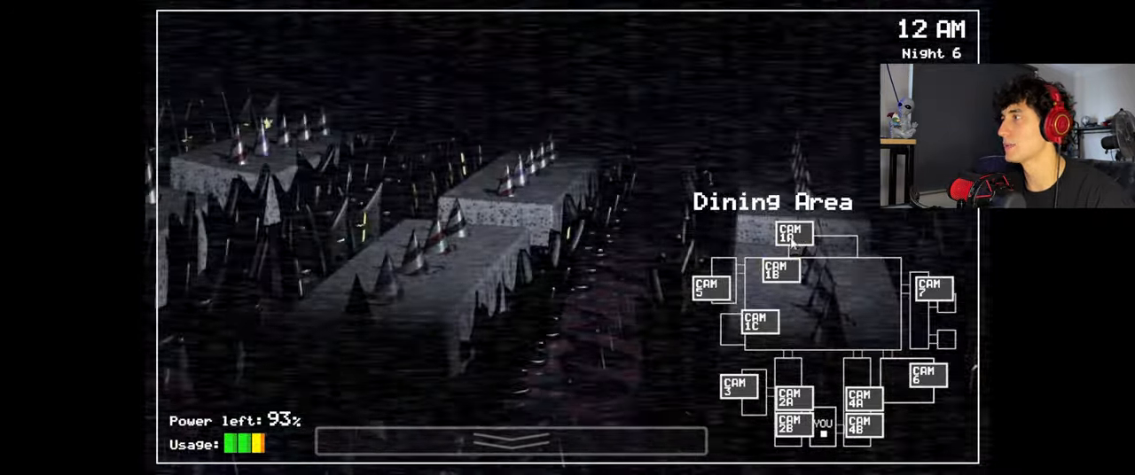
pyautogui.click(510, 438)
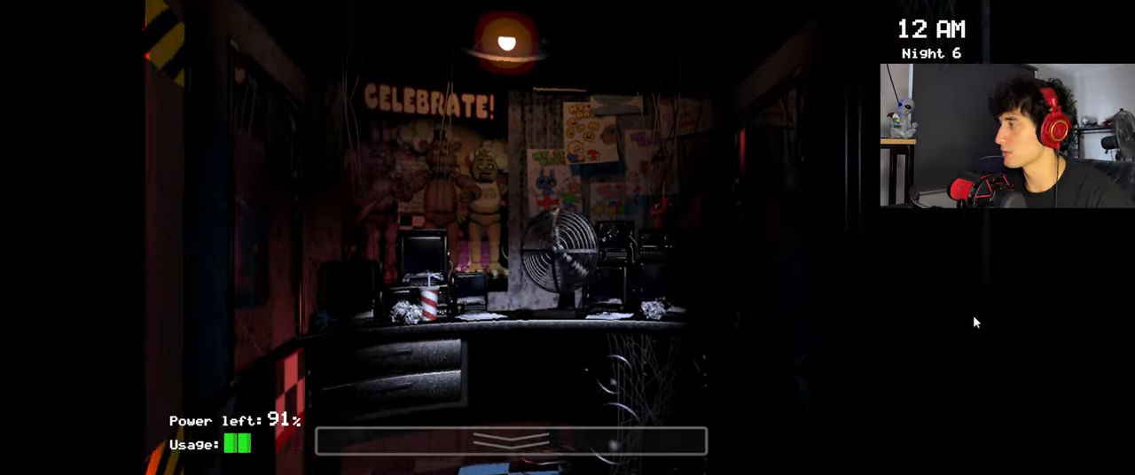
pyautogui.click(512, 441)
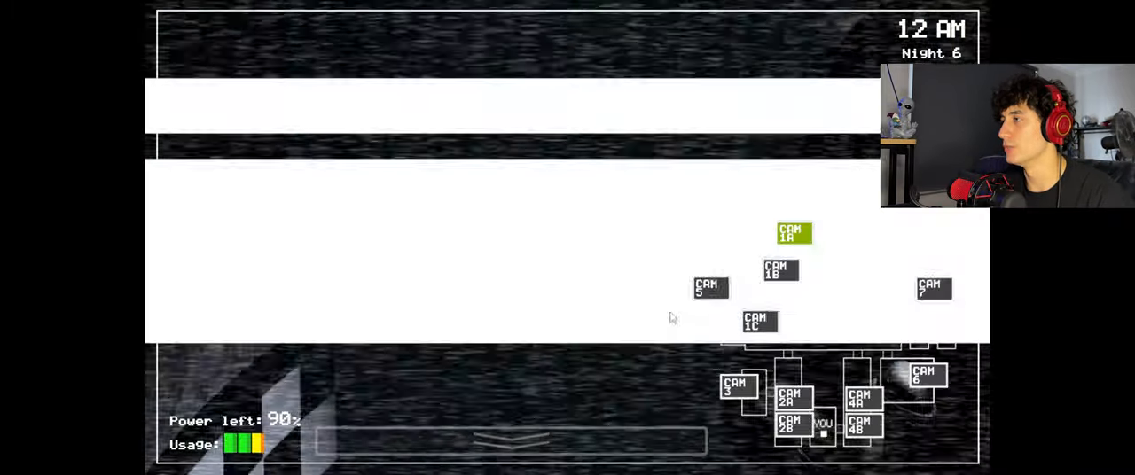
pyautogui.click(510, 440)
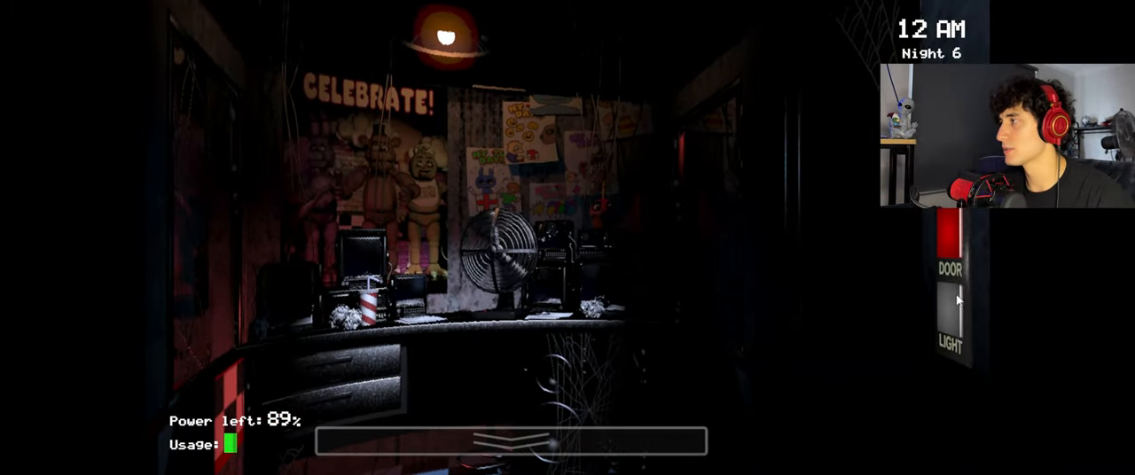
# View the Show Stage and Dining Area feeds, then lower the monitor
pyautogui.click(510, 441)
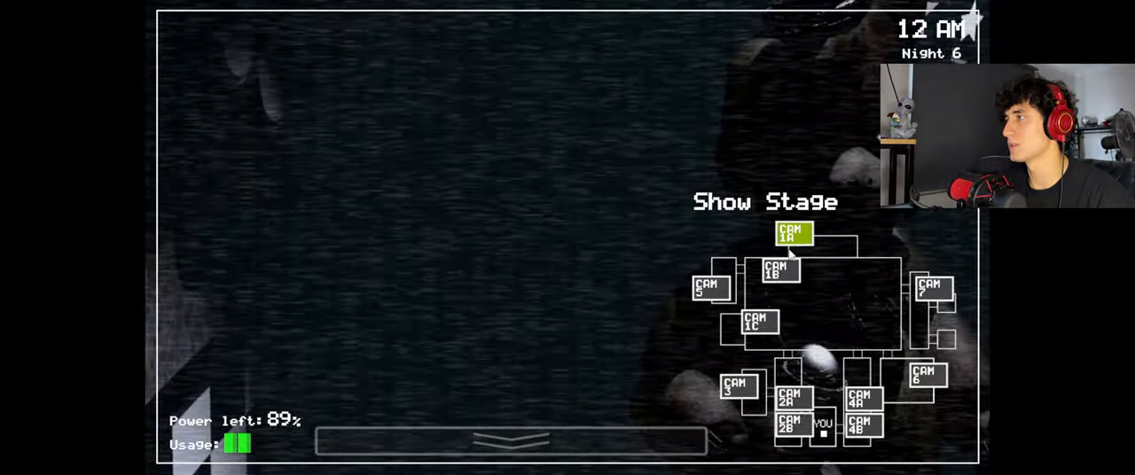
pyautogui.click(510, 440)
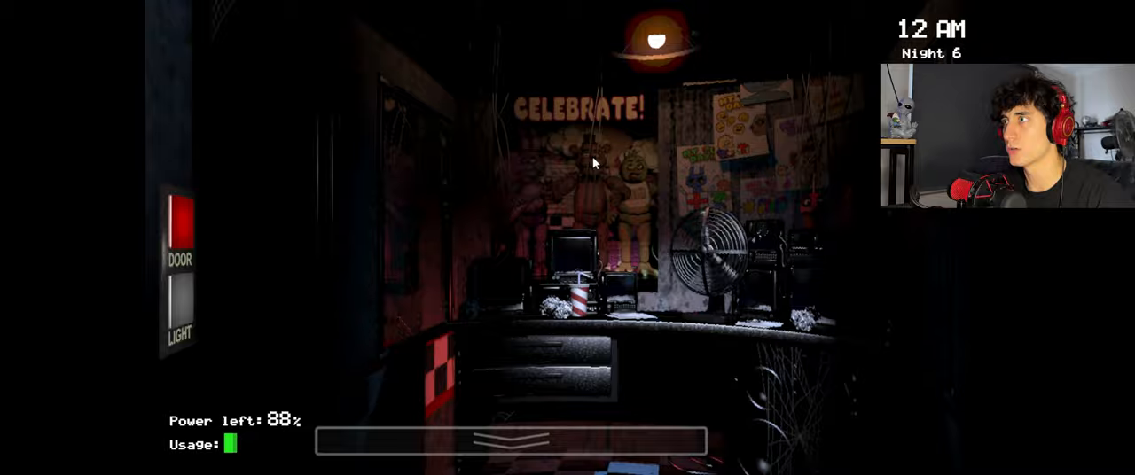
pyautogui.click(180, 310)
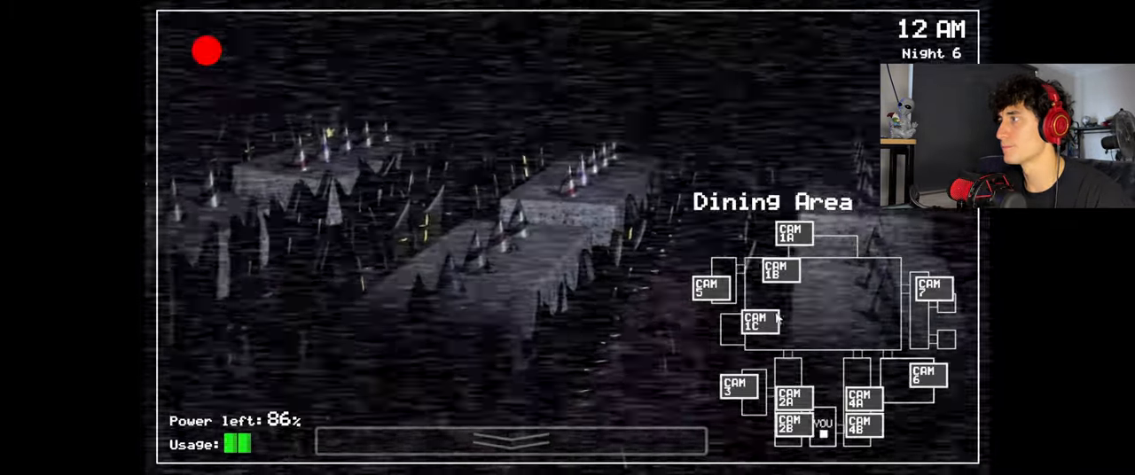
pyautogui.click(510, 440)
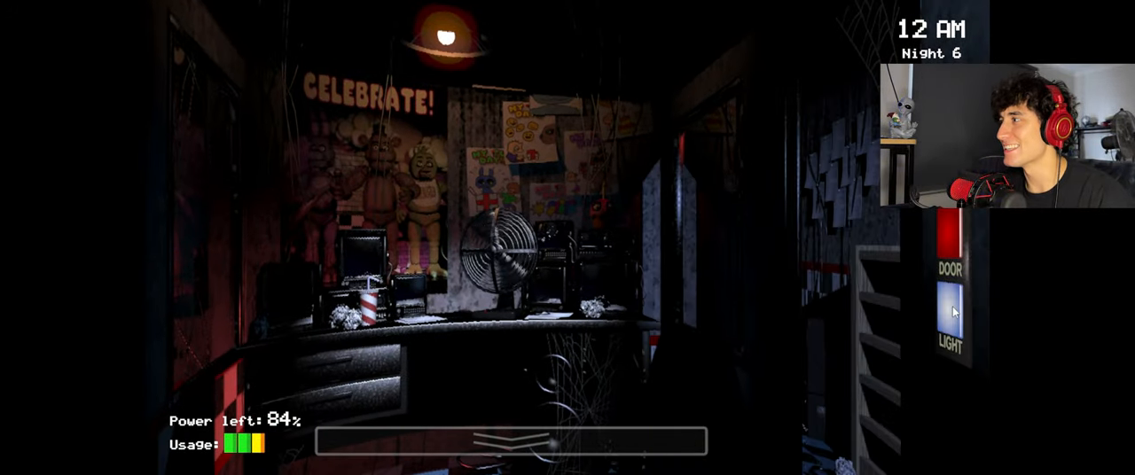
# Raise the monitor on the Show Stage and switch to the Dining Area camera
pyautogui.click(510, 440)
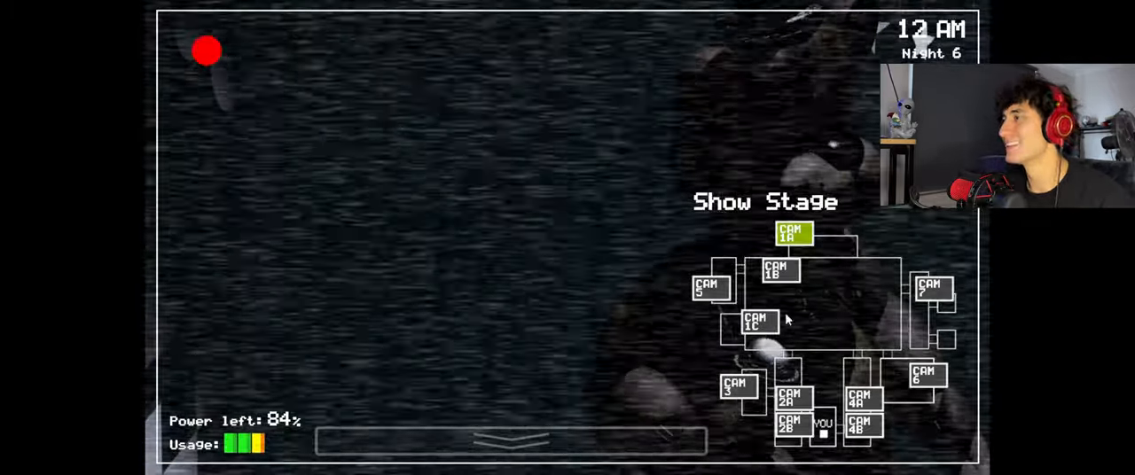
pyautogui.click(510, 441)
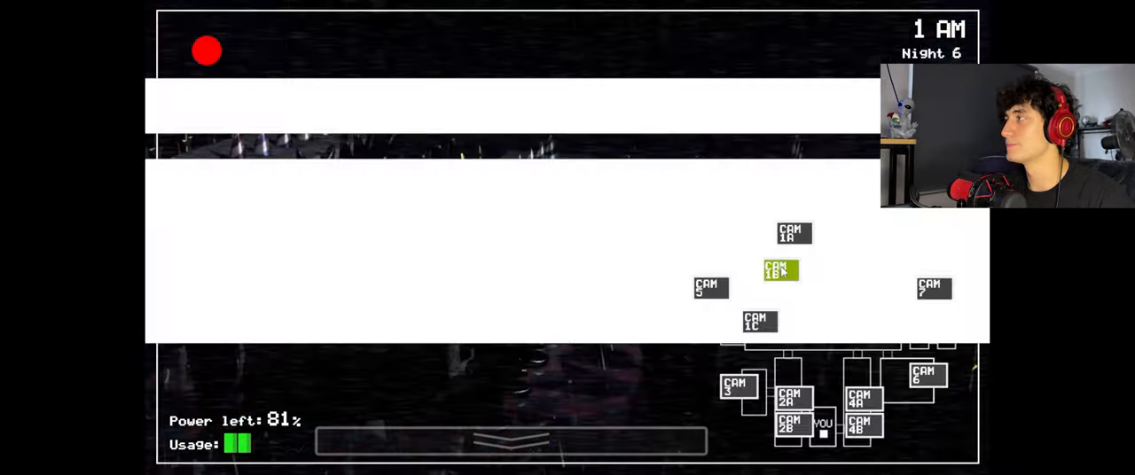
# Check the Pirate Cove camera feed, then lower the monitor
pyautogui.click(510, 441)
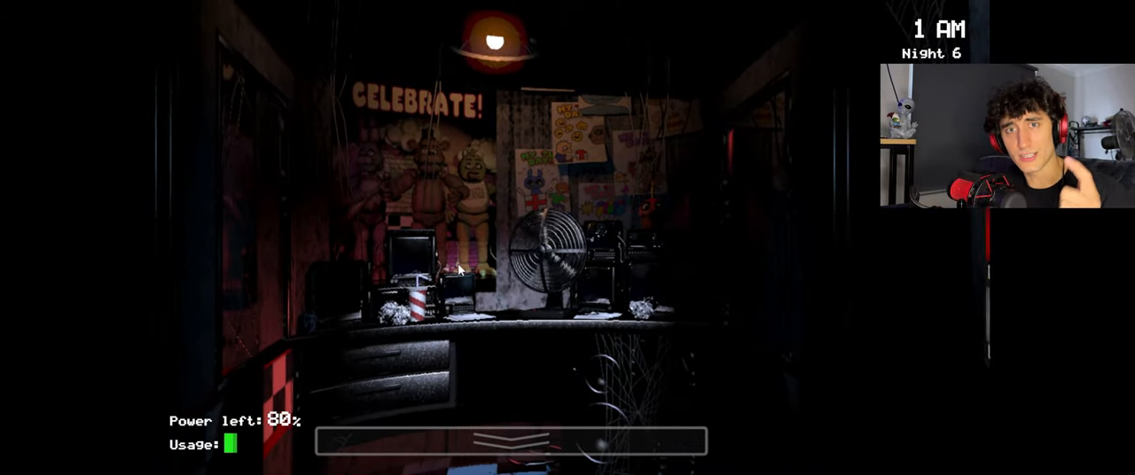
pyautogui.click(511, 441)
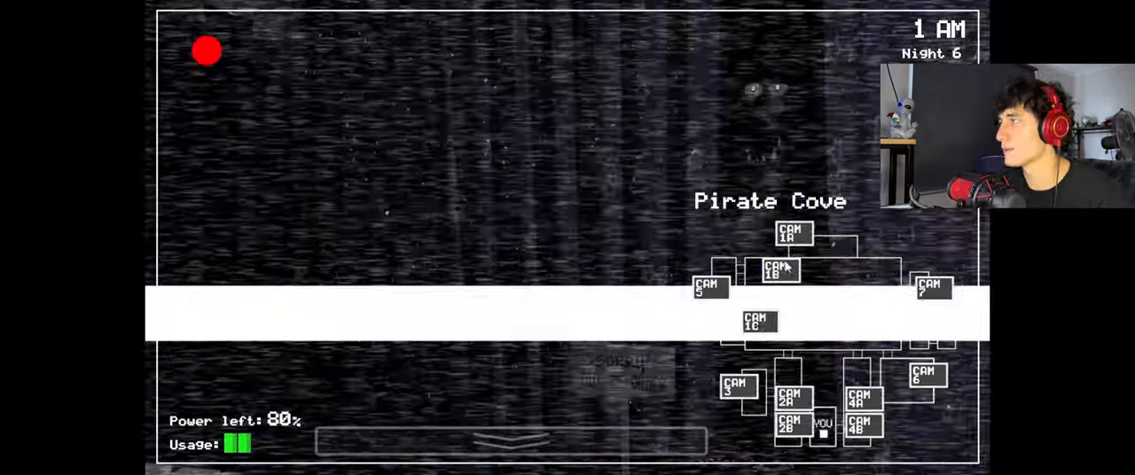
pyautogui.click(512, 441)
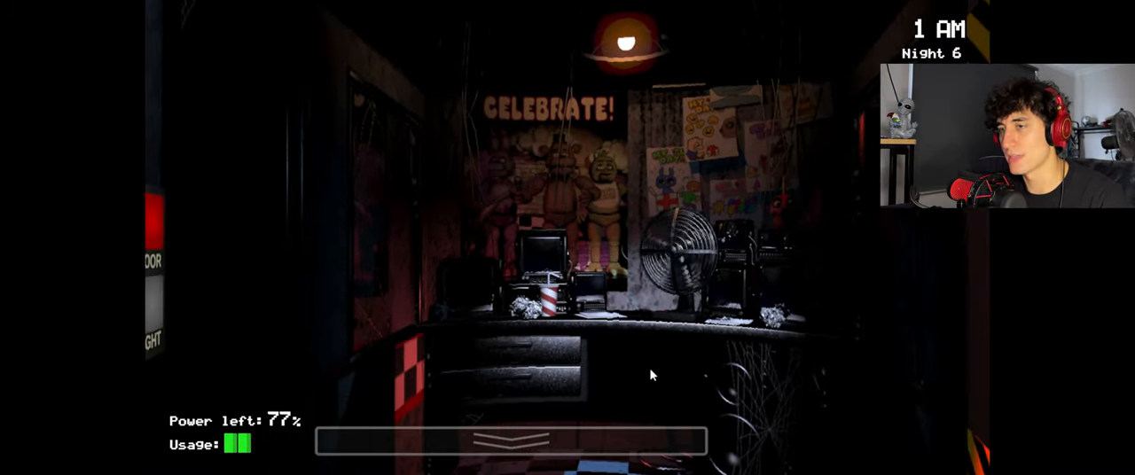
pyautogui.click(509, 442)
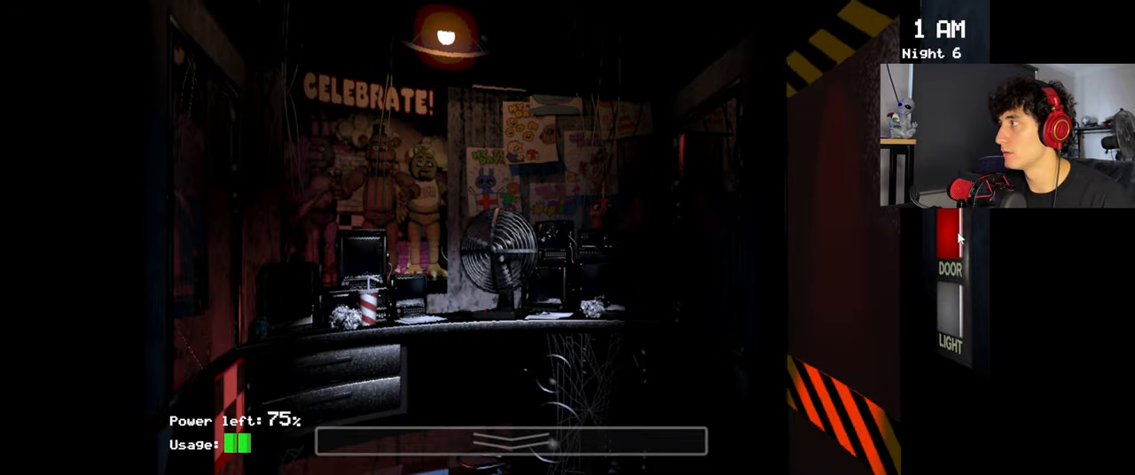
# Glance at the cameras again, then light up the right doorway
pyautogui.click(509, 441)
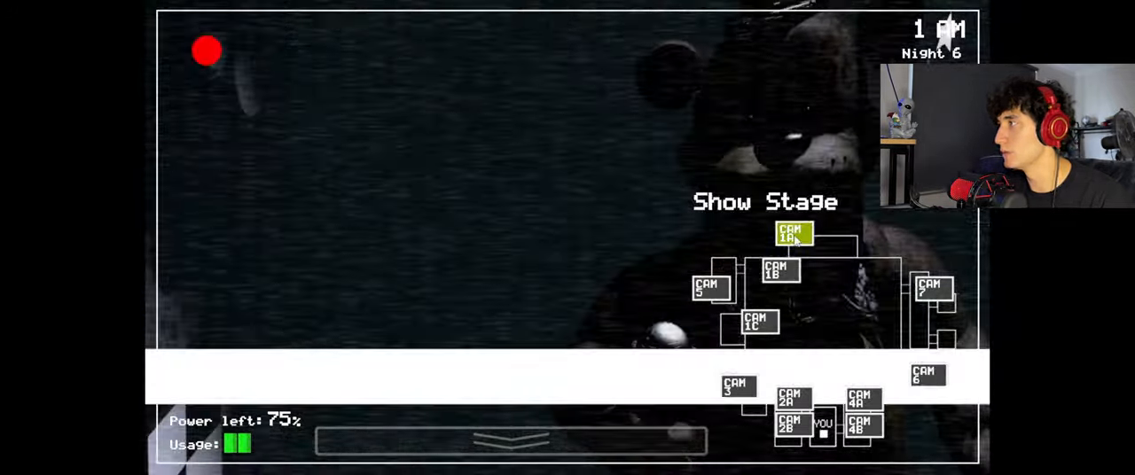
pyautogui.click(510, 439)
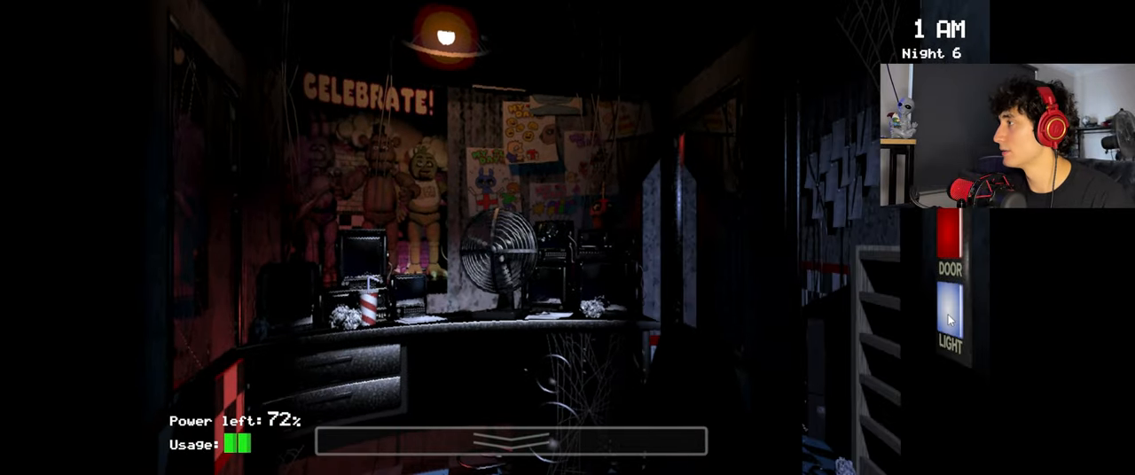
pyautogui.click(509, 441)
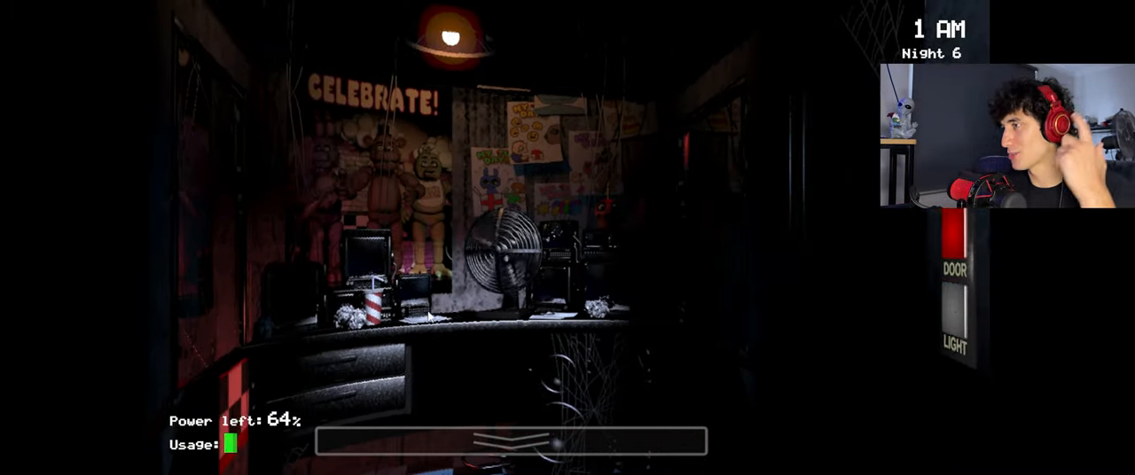
# Recheck Pirate Cove on the cameras and lower the monitor
pyautogui.click(510, 441)
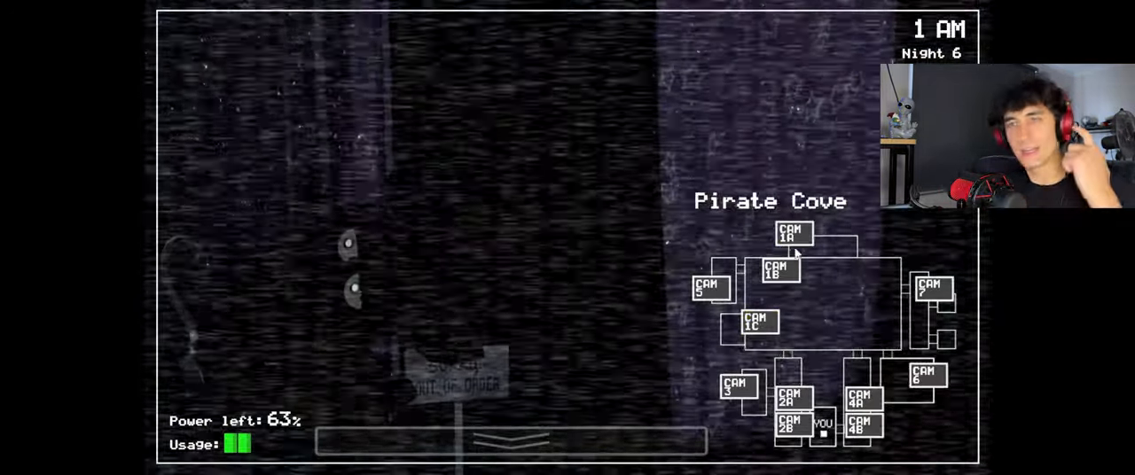
pyautogui.click(510, 440)
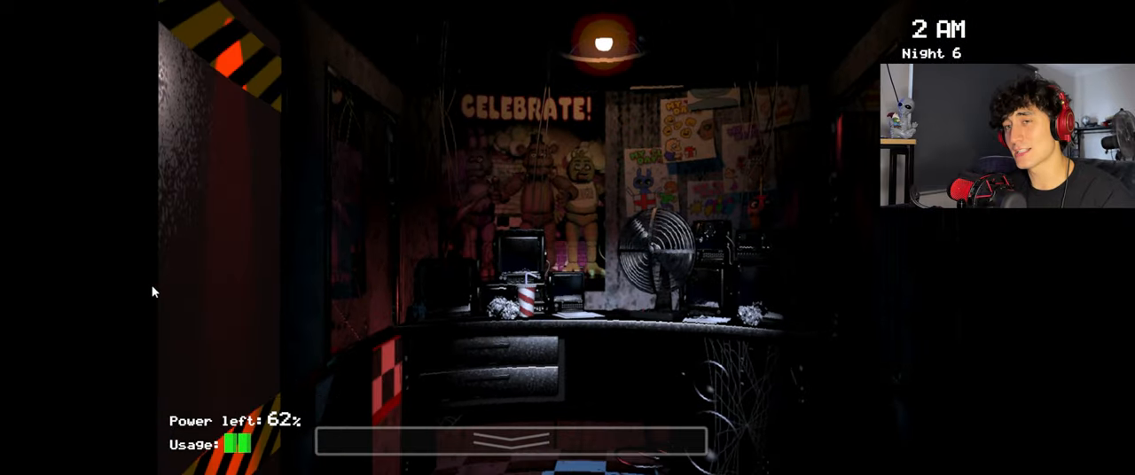
# Recheck Pirate Cove and view the Supply Closet camera feed
pyautogui.click(510, 441)
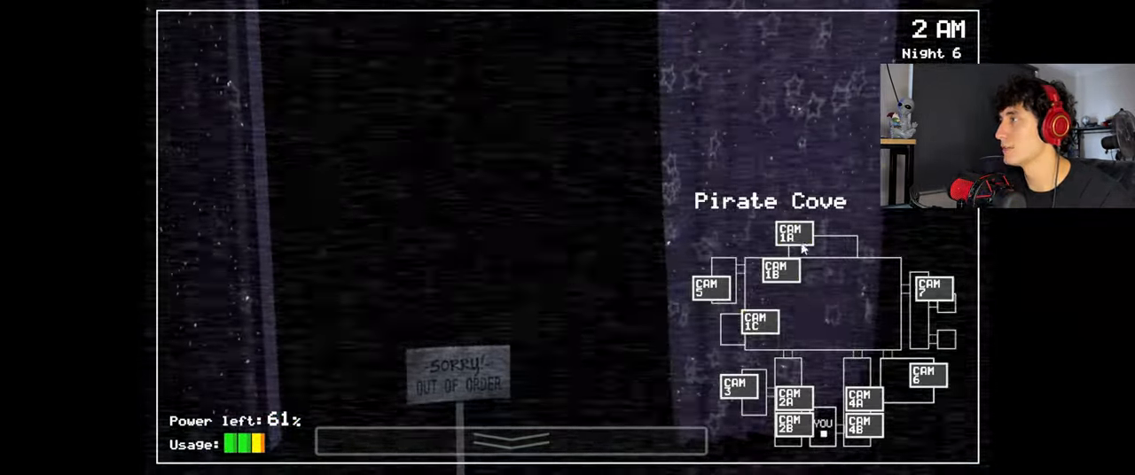
pyautogui.click(513, 441)
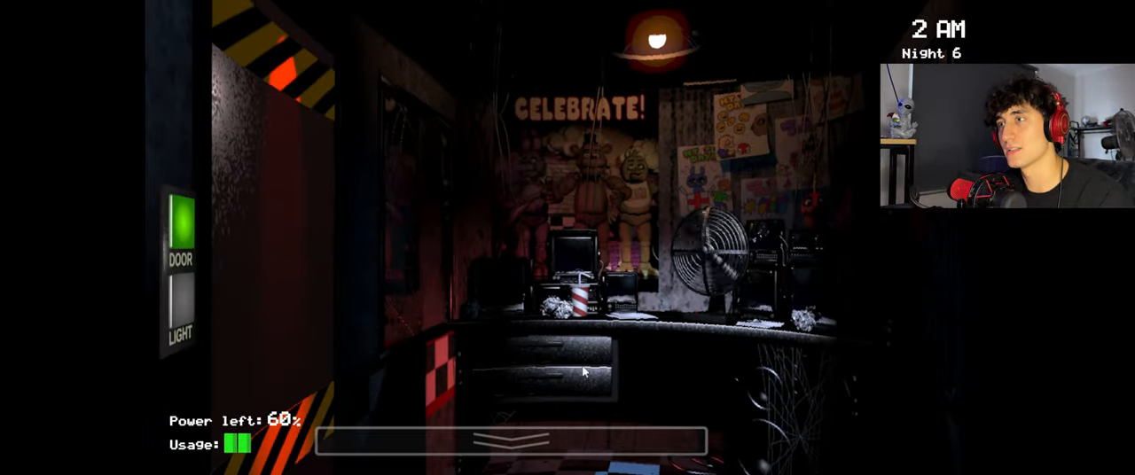
pyautogui.click(510, 439)
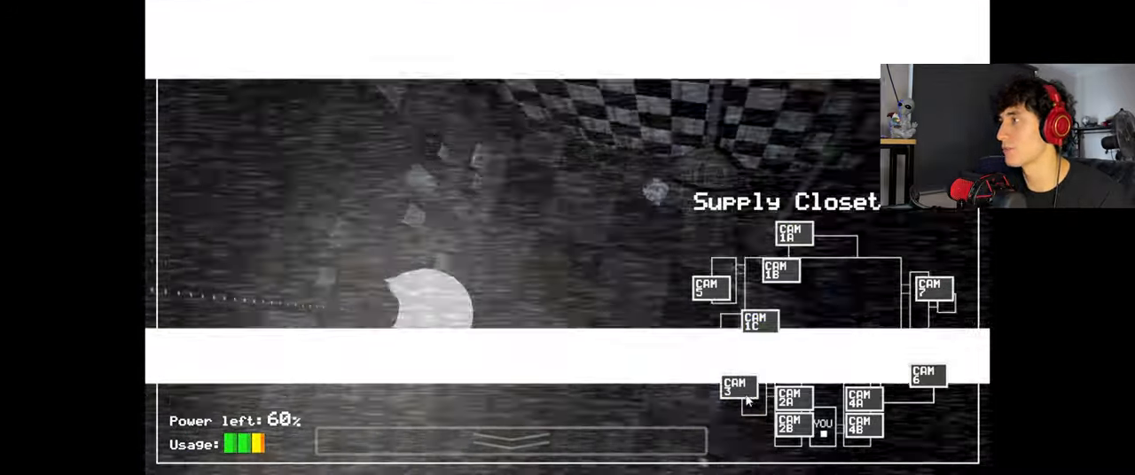
pyautogui.click(510, 442)
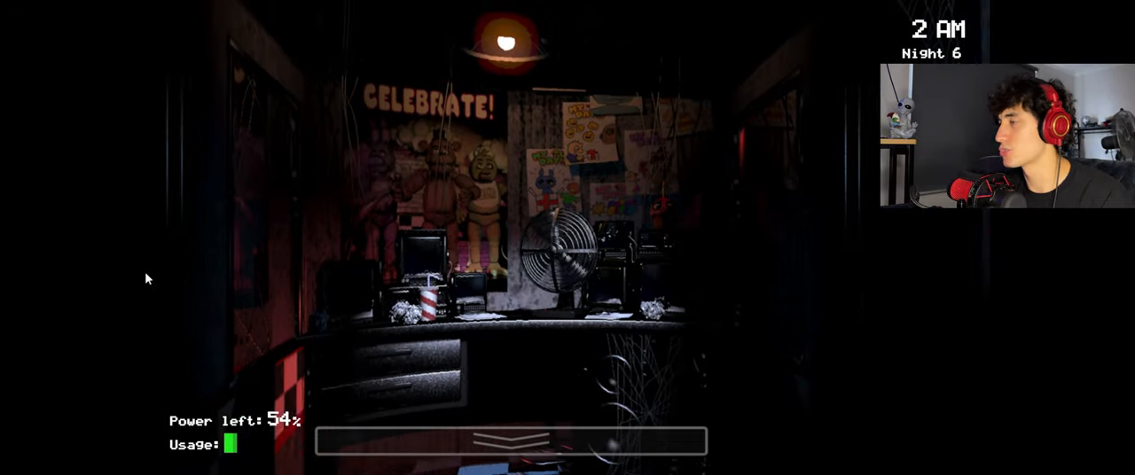
pyautogui.click(510, 440)
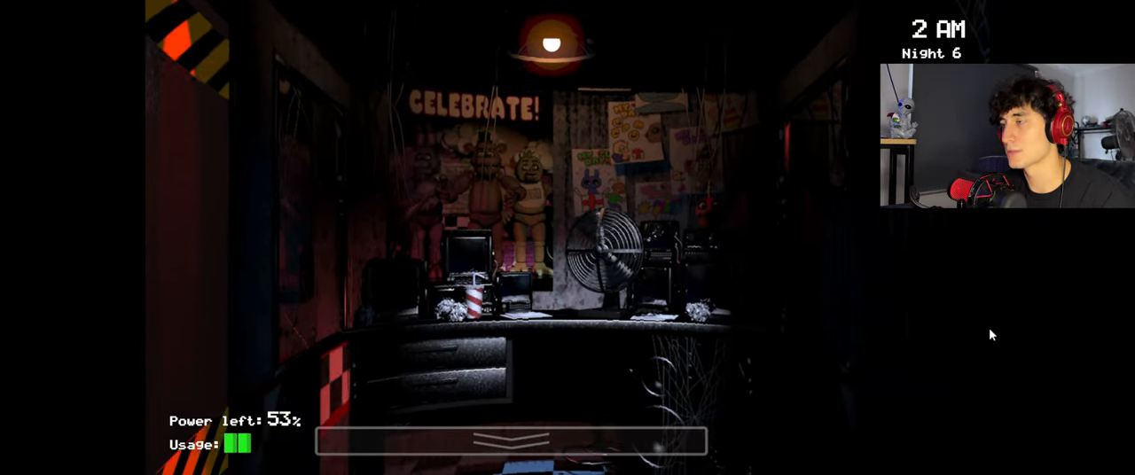
# Watch the Pirate Cove curtain feed, then lower the monitor to the office
pyautogui.click(512, 442)
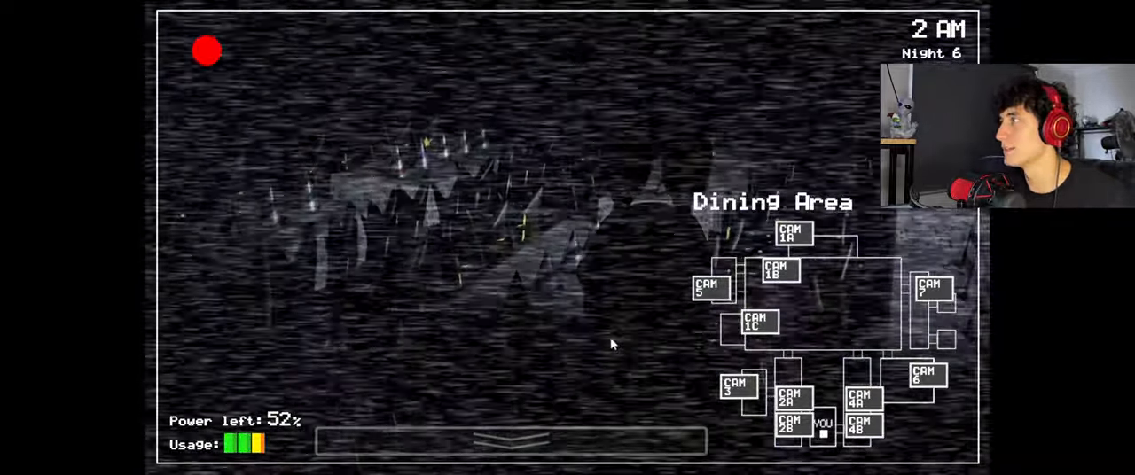
pyautogui.click(511, 441)
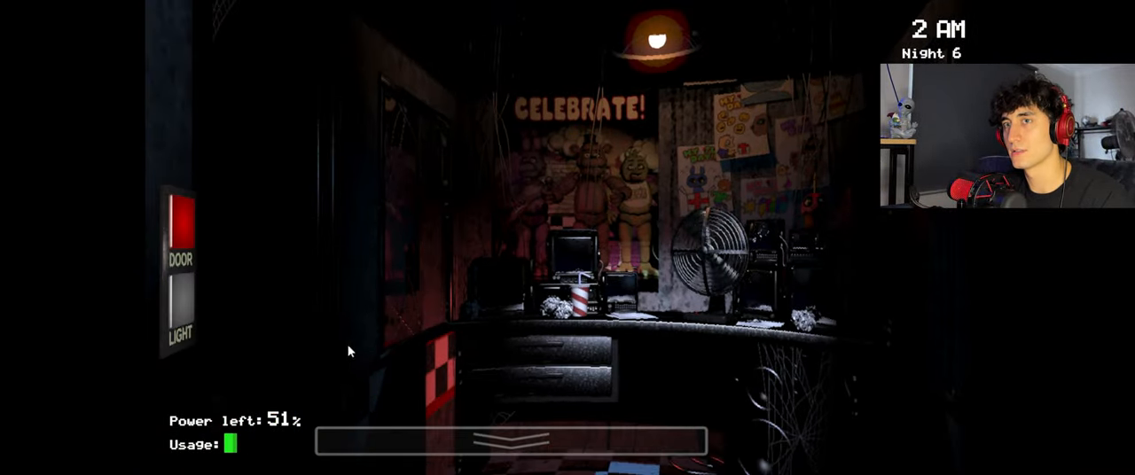
pyautogui.moveTo(634, 322)
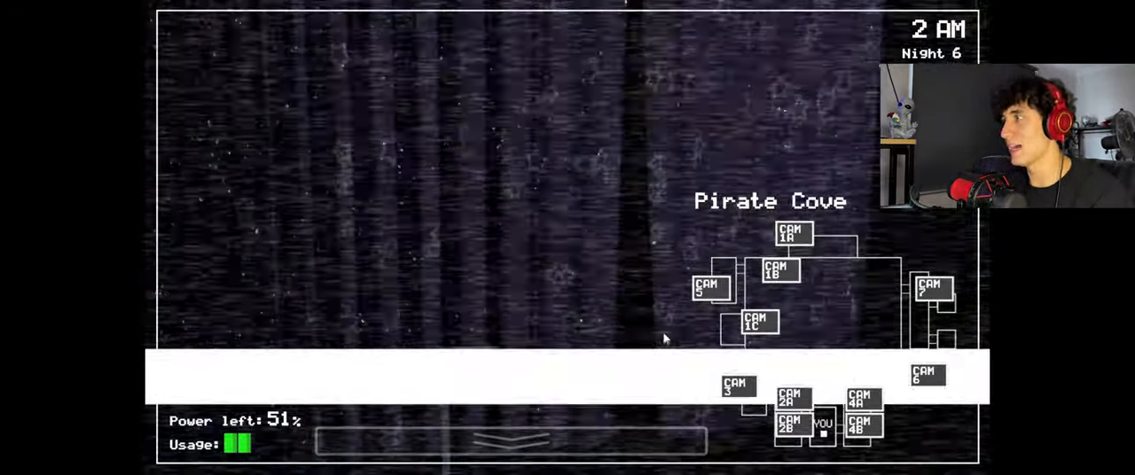
pyautogui.click(510, 441)
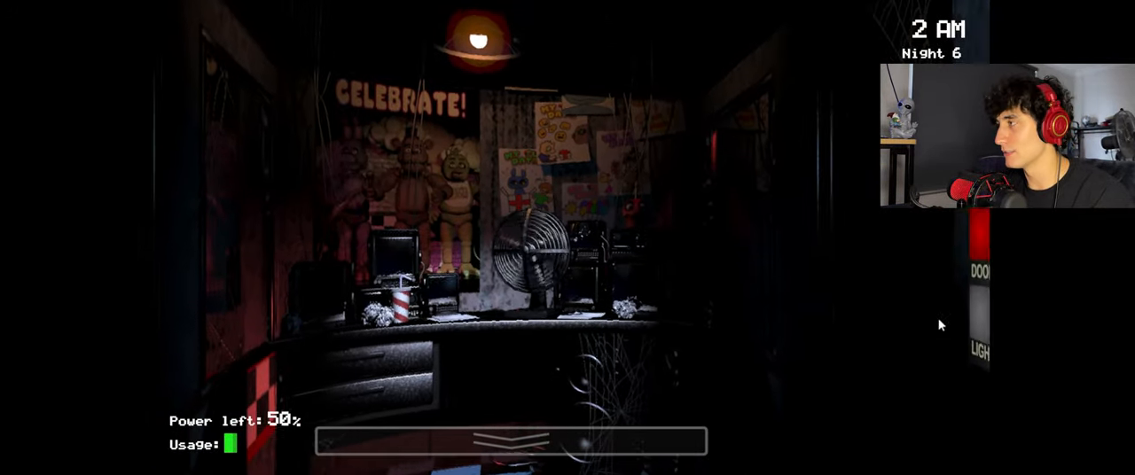
pyautogui.click(510, 441)
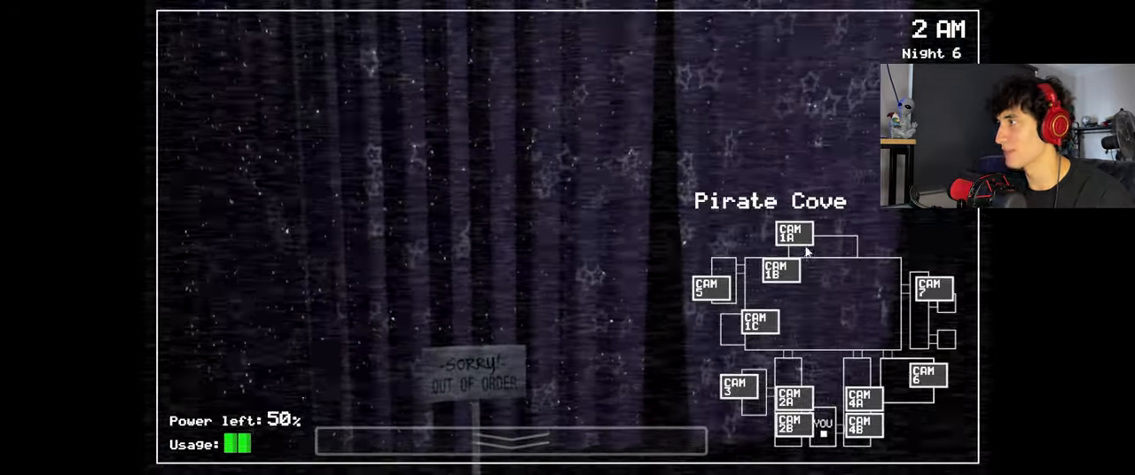
pyautogui.click(509, 441)
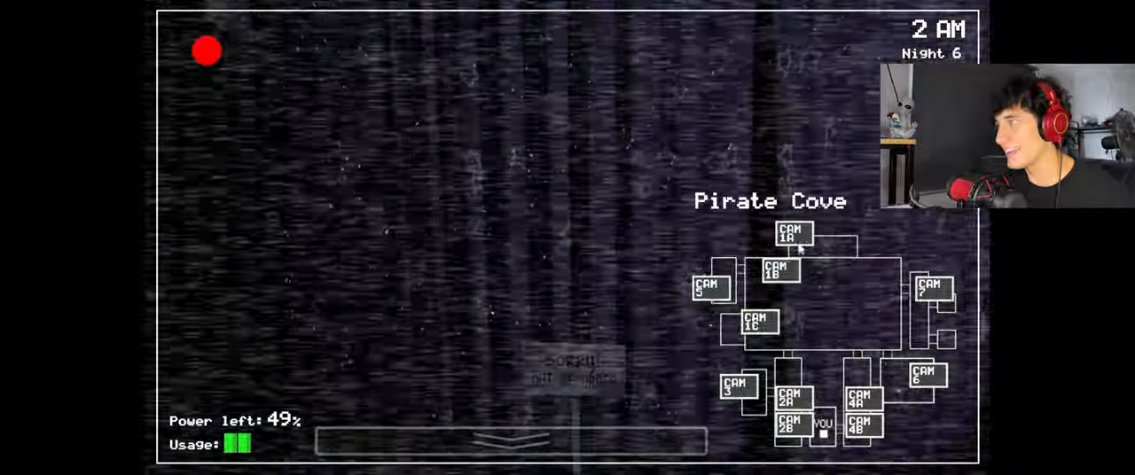
pyautogui.click(509, 441)
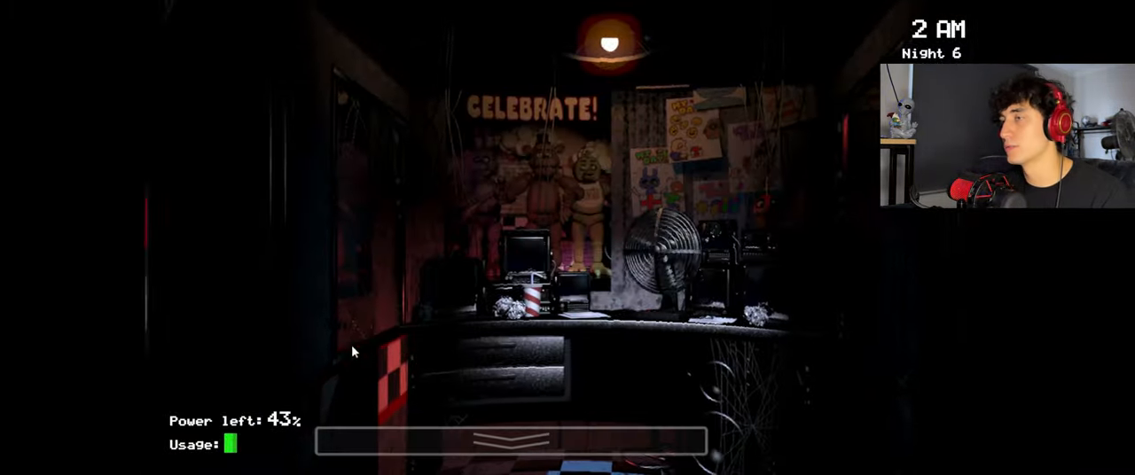
# View the Show Stage camera, then toggle the left doorway light
pyautogui.click(510, 442)
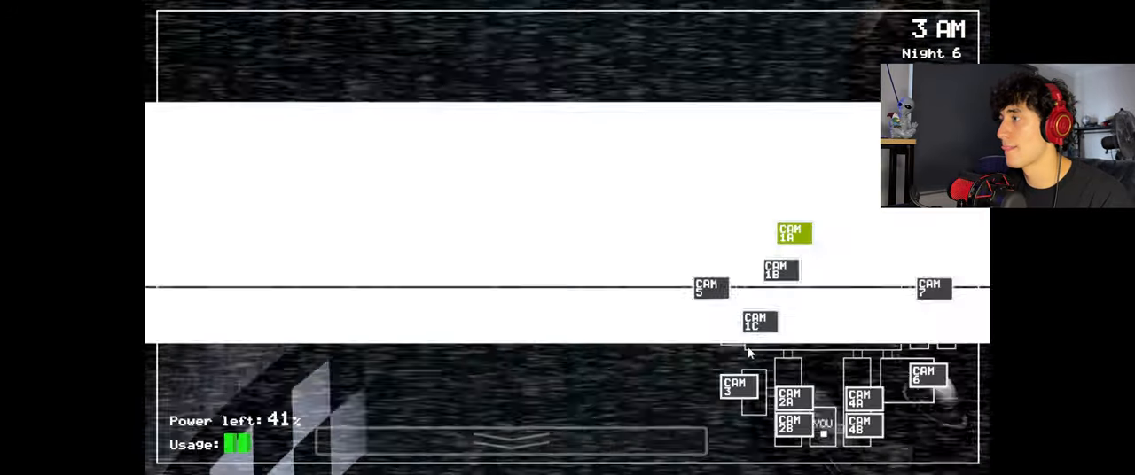
pyautogui.click(511, 442)
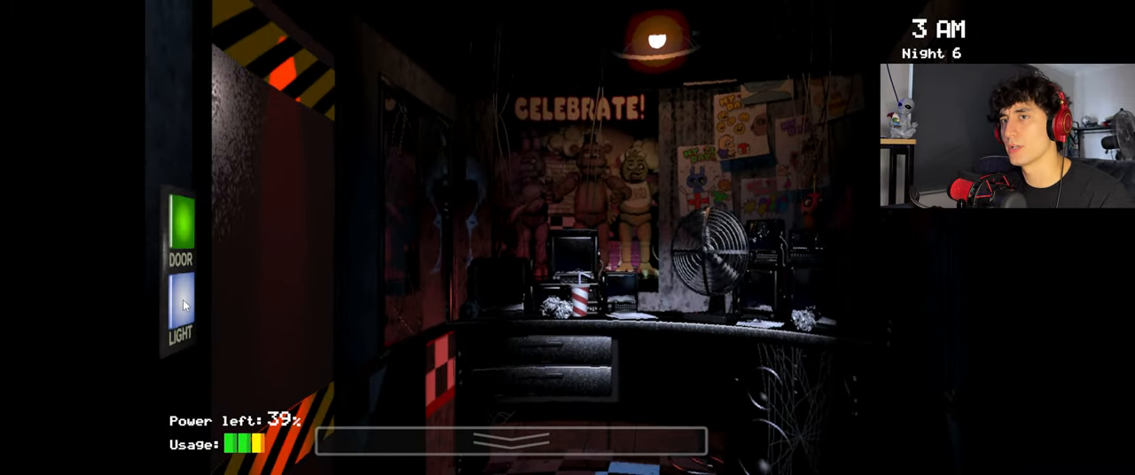
pyautogui.click(512, 440)
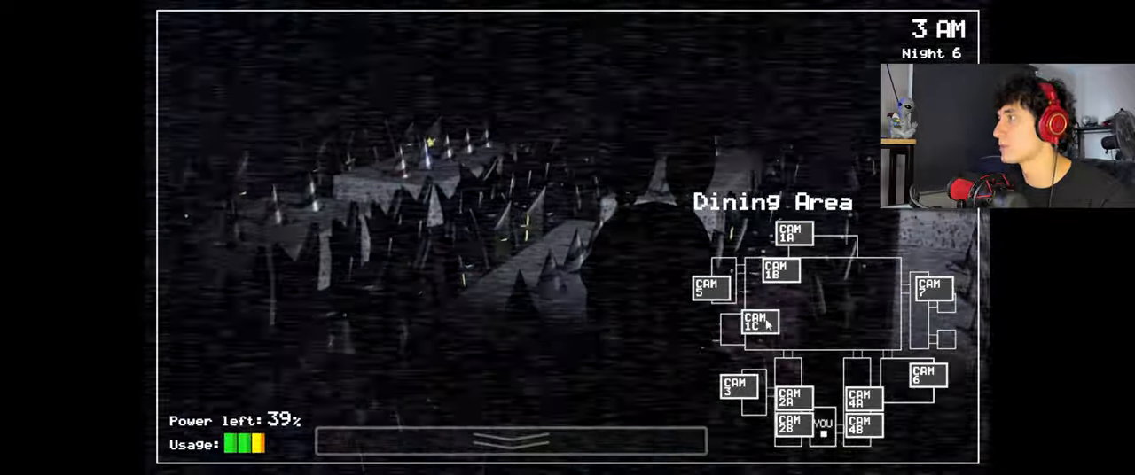
# Check the Pirate Cove and East Hall Corner camera feeds
pyautogui.click(510, 440)
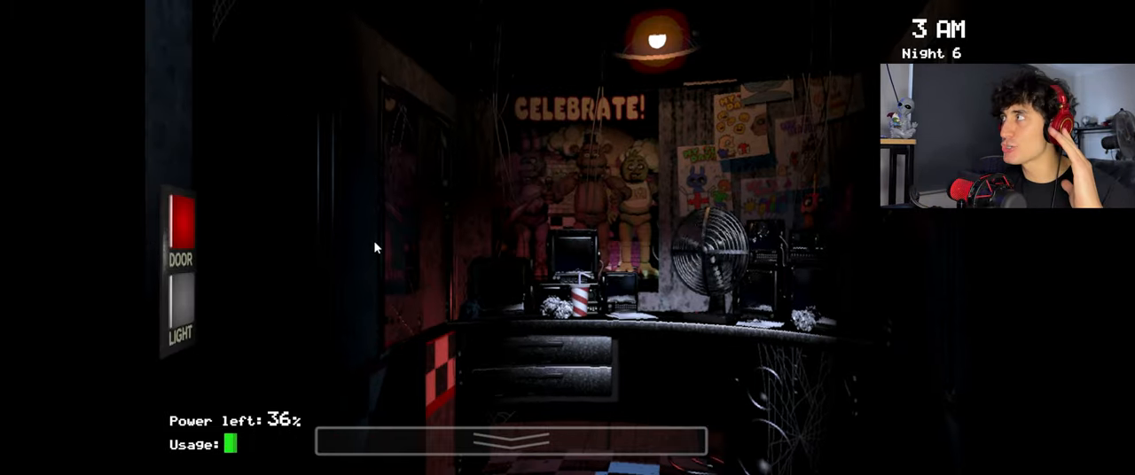
pyautogui.click(510, 440)
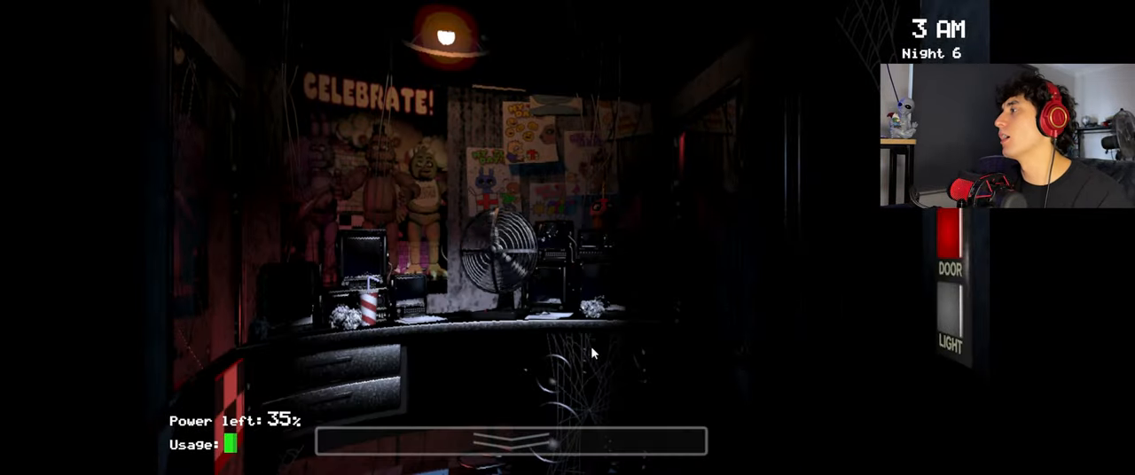
pyautogui.click(510, 441)
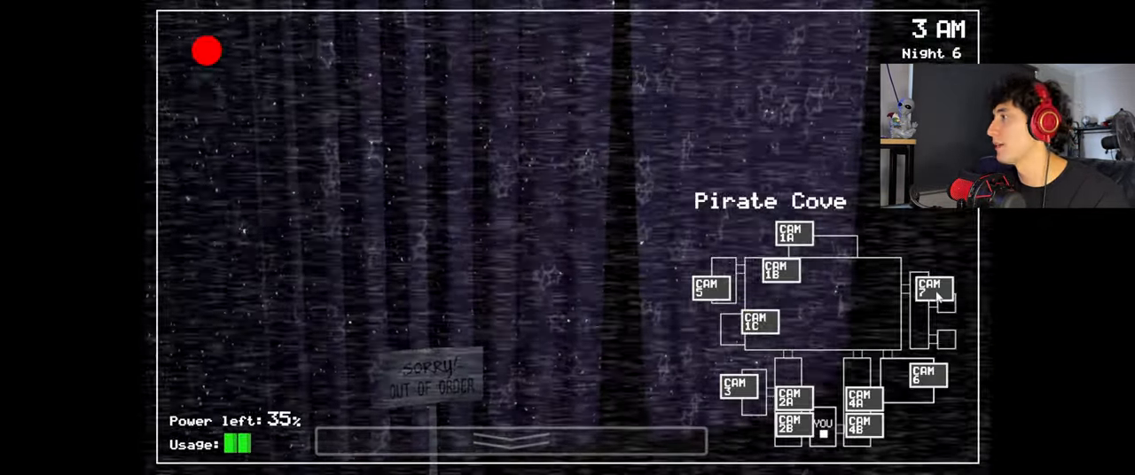
pyautogui.click(860, 428)
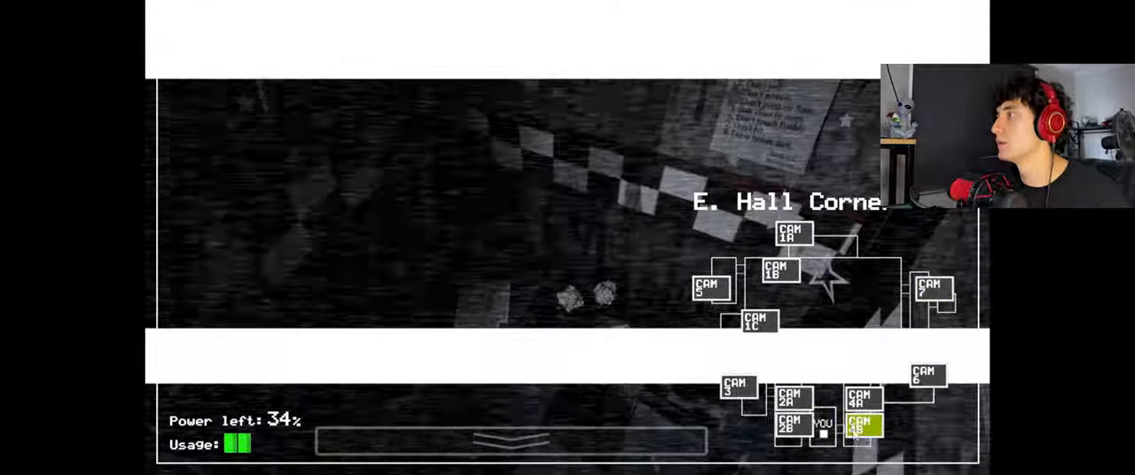
pyautogui.click(510, 441)
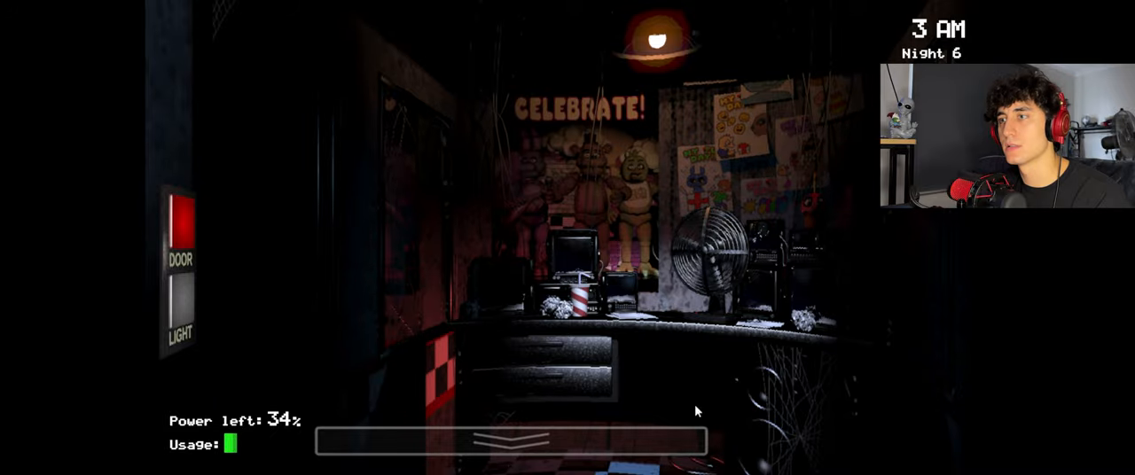
# View the Show Stage feed again and finish on the Dining Area camera
pyautogui.click(510, 441)
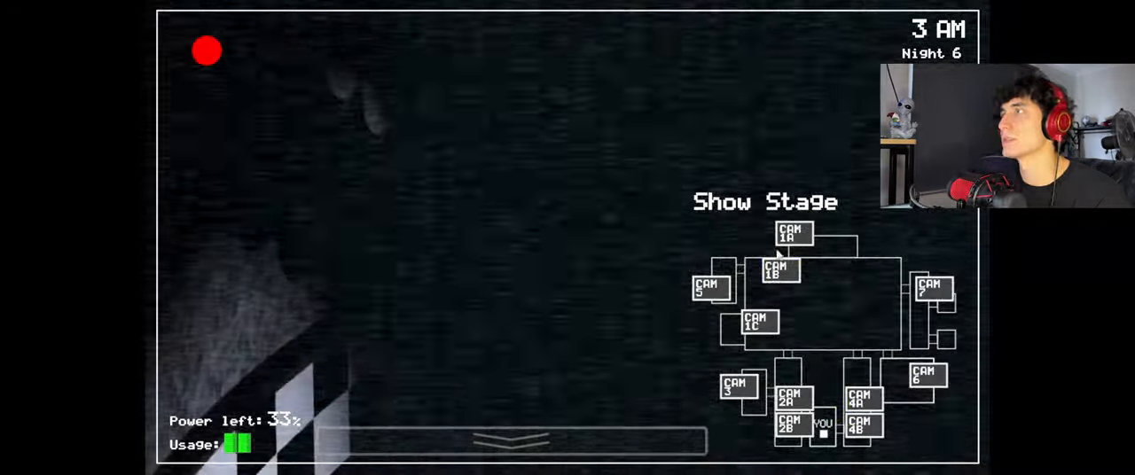
pyautogui.click(510, 441)
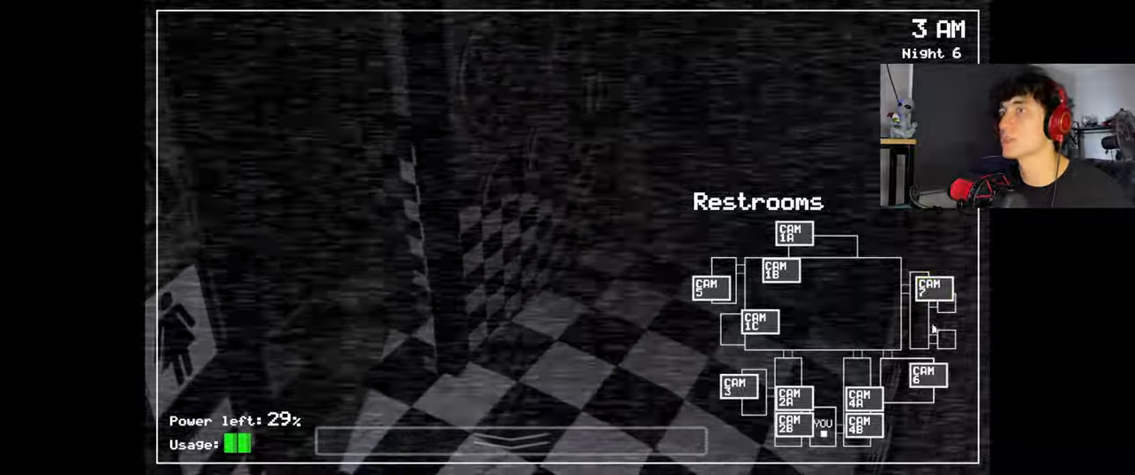
pyautogui.click(512, 441)
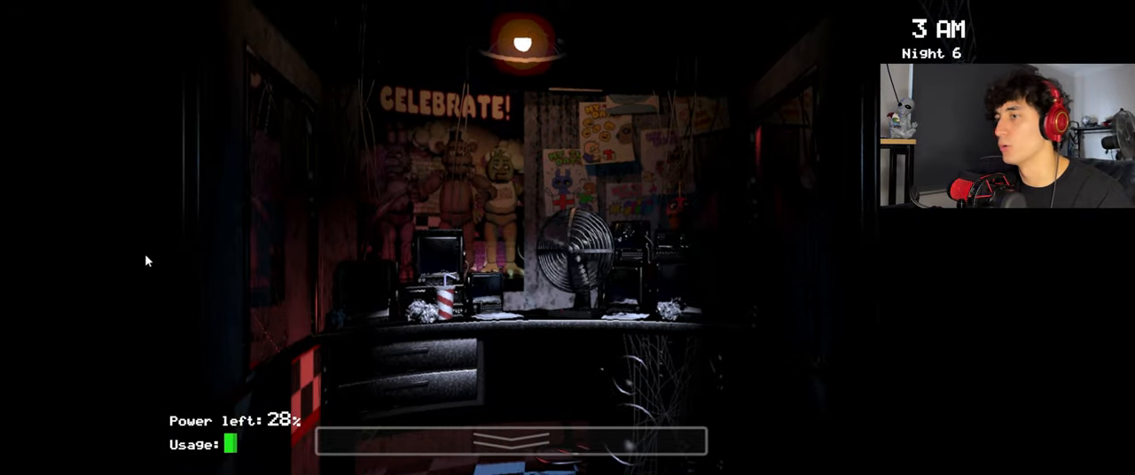
pyautogui.click(510, 442)
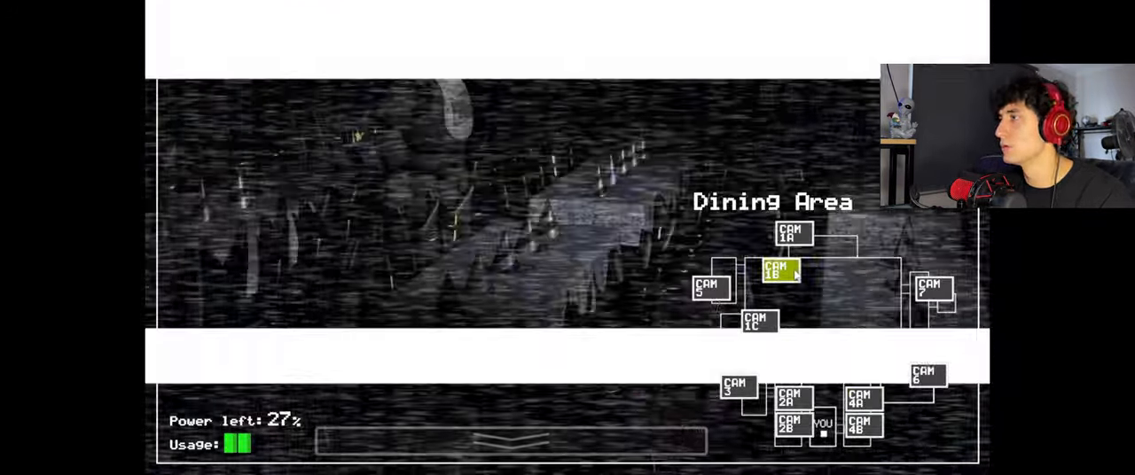